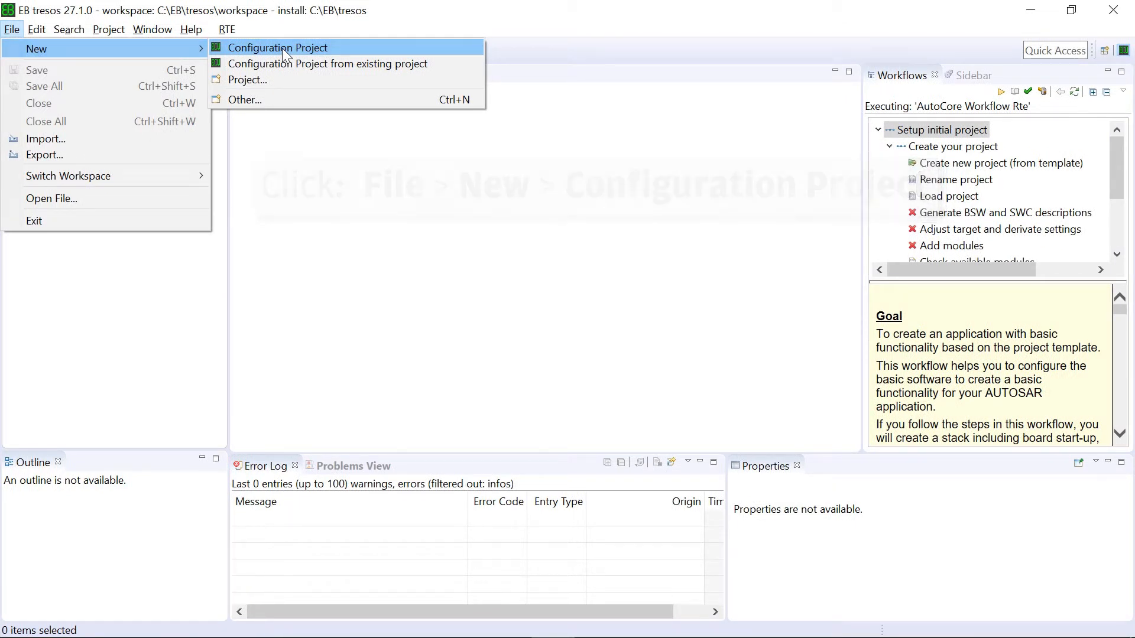
Start a new configuration project from the File > New menu
left_click(277, 47)
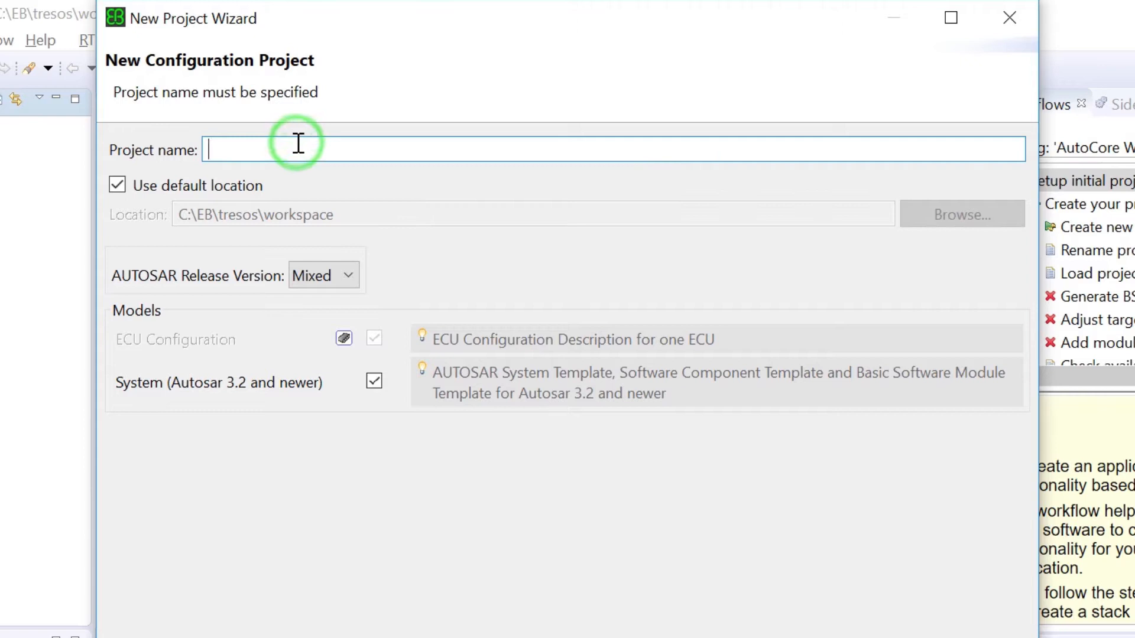
Name the project 'My_new_project' and select AUTOSAR release version 4.0.3
type("My_new_project")
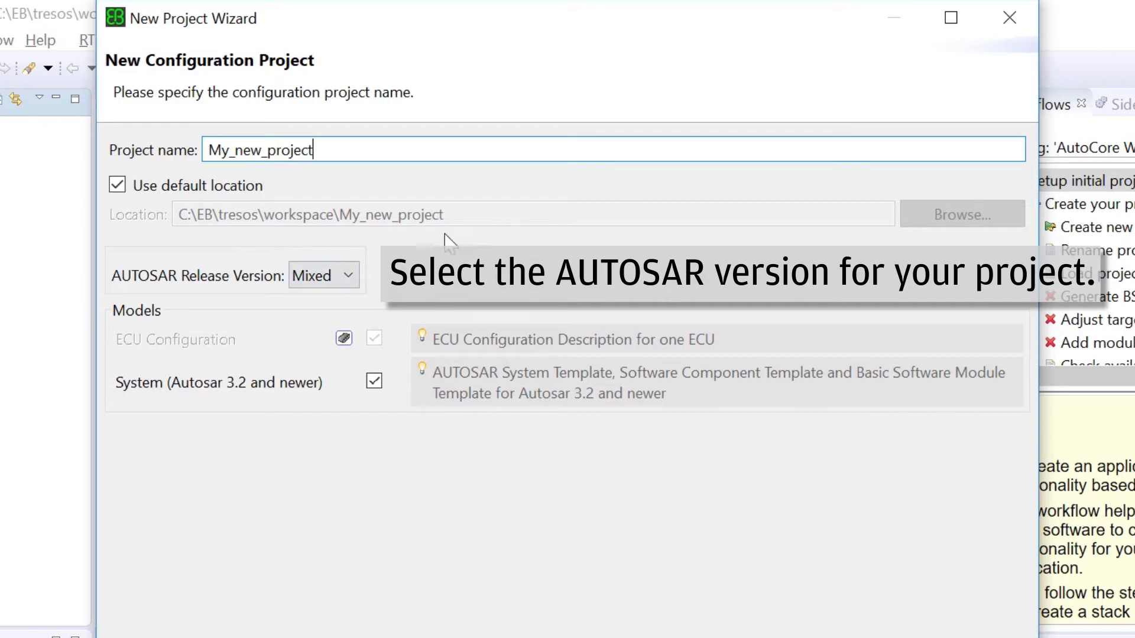
left_click(322, 275)
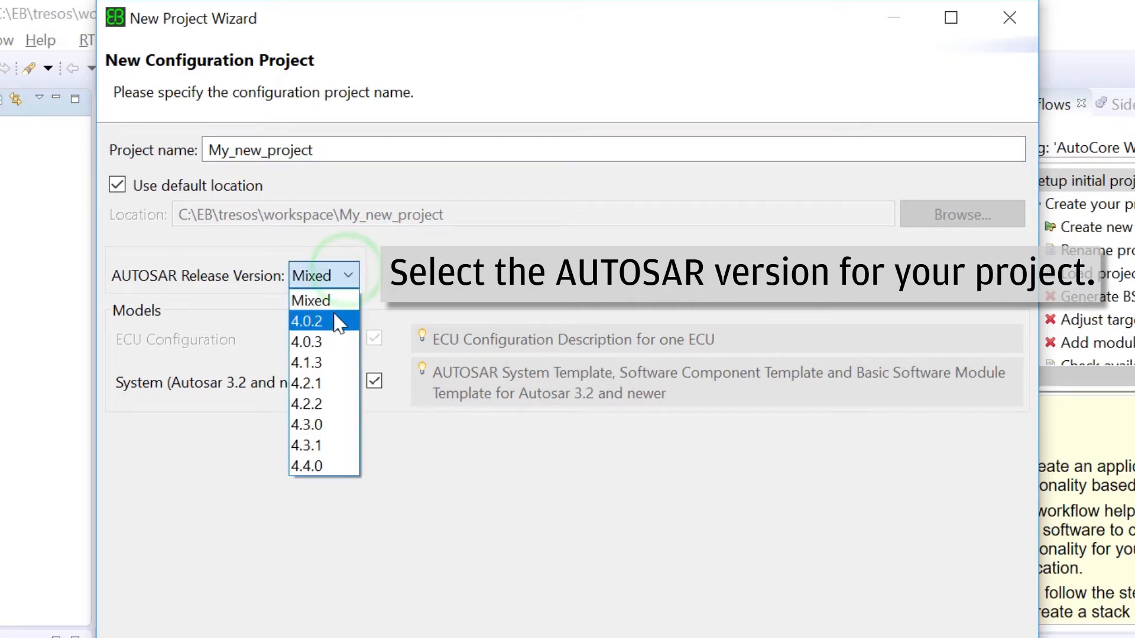
left_click(306, 342)
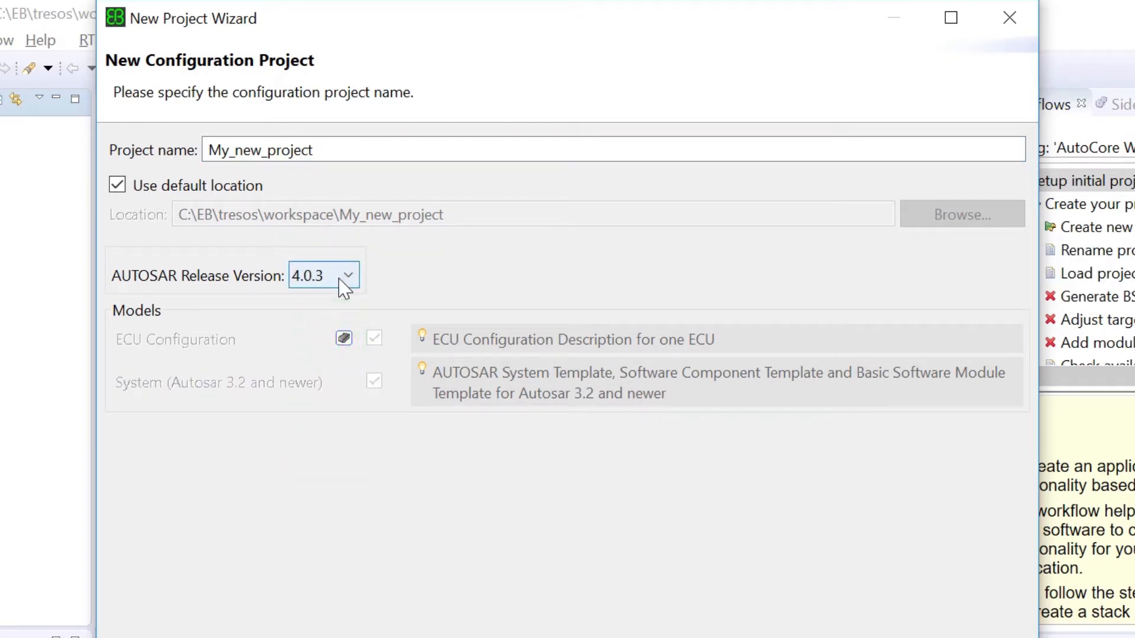
mouse_move(303, 338)
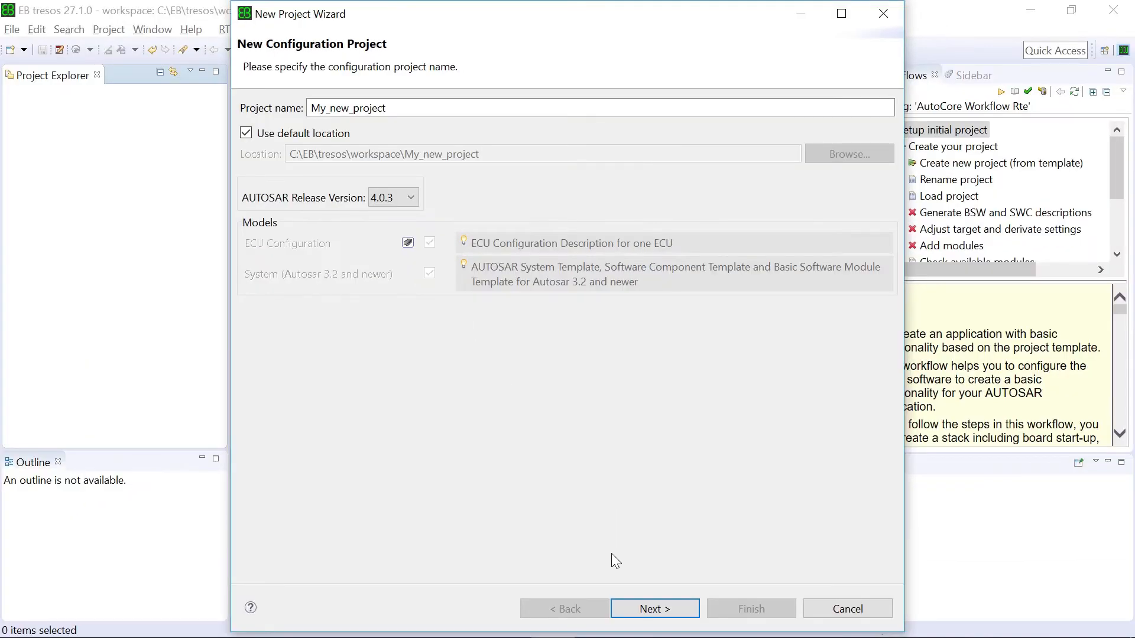
Set ECU ID 'xxxx', target TRICORE/TC39XX, and enable Config Time support
left_click(653, 608)
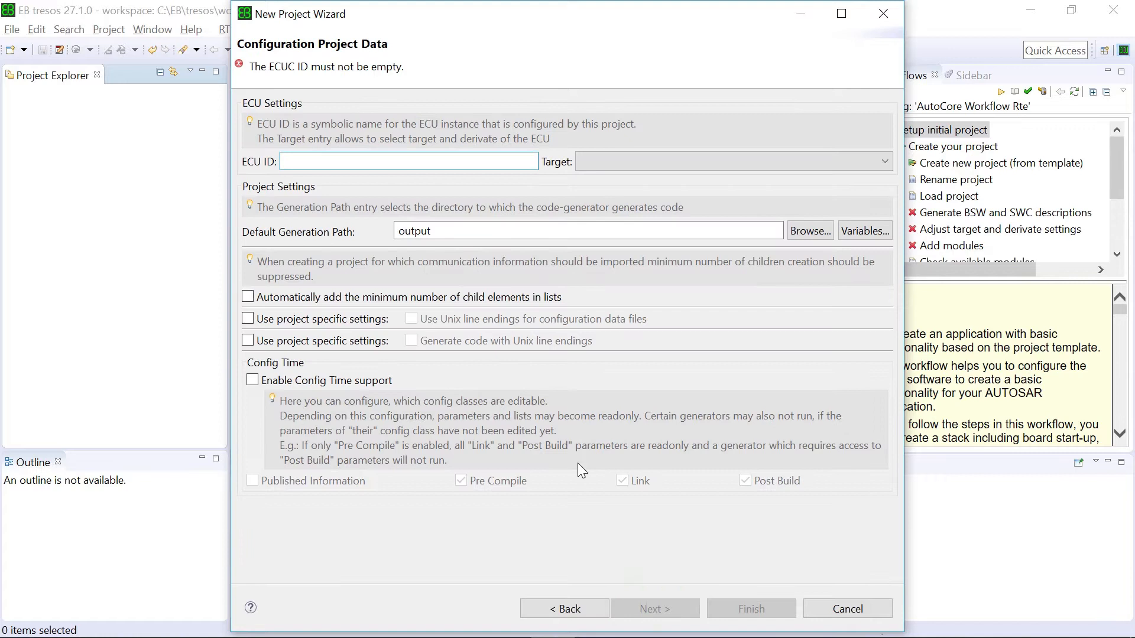
left_click(405, 160)
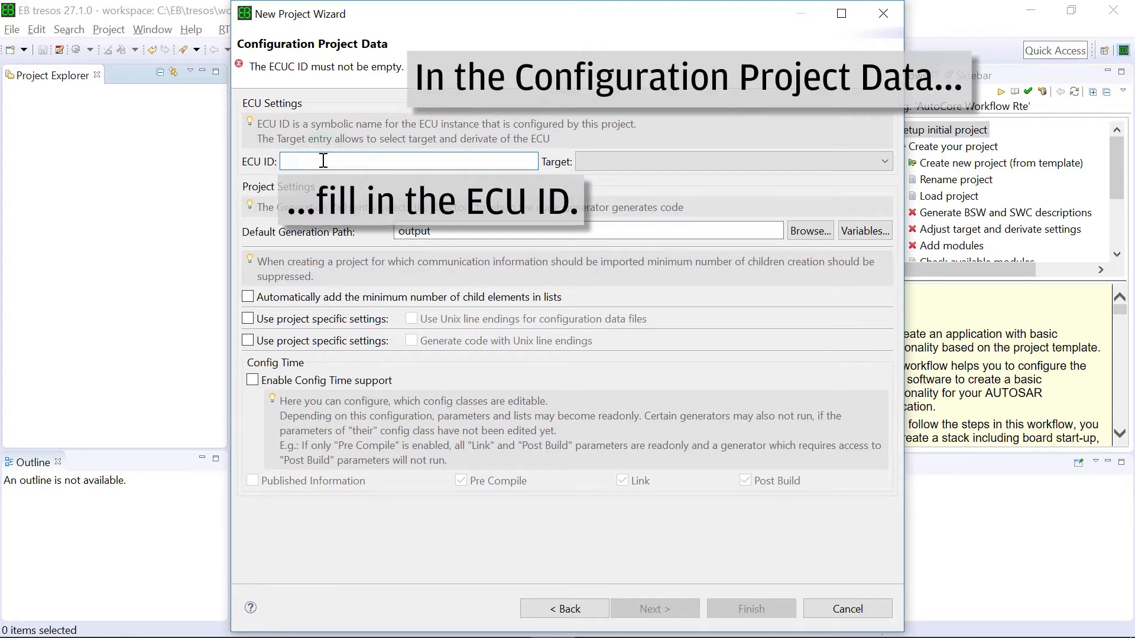
type("xxxxxxxx")
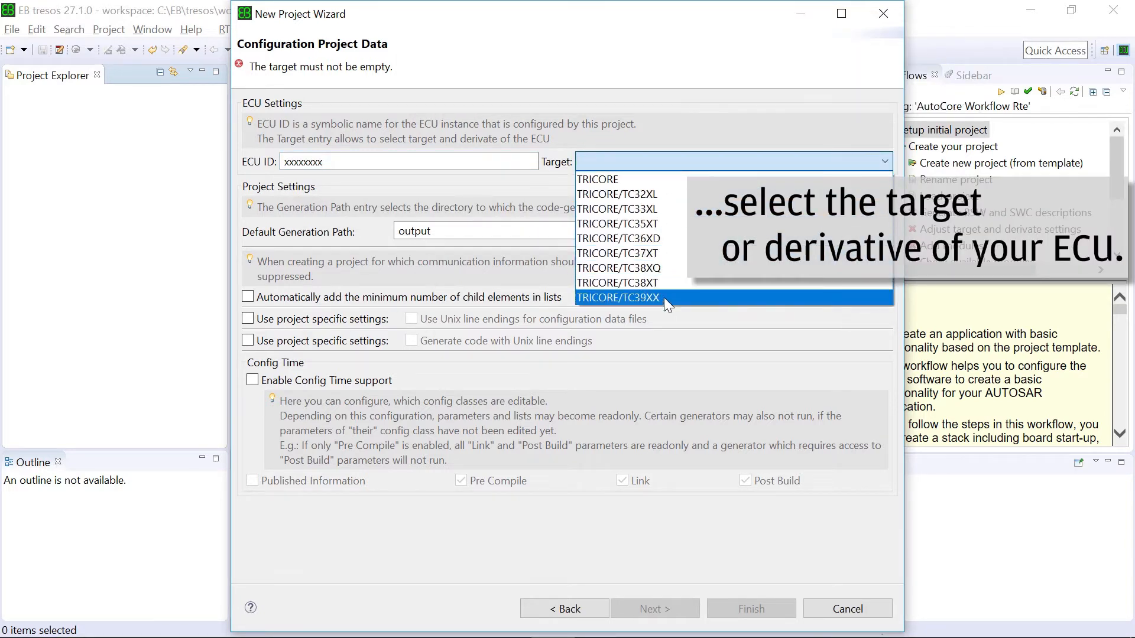
left_click(618, 297)
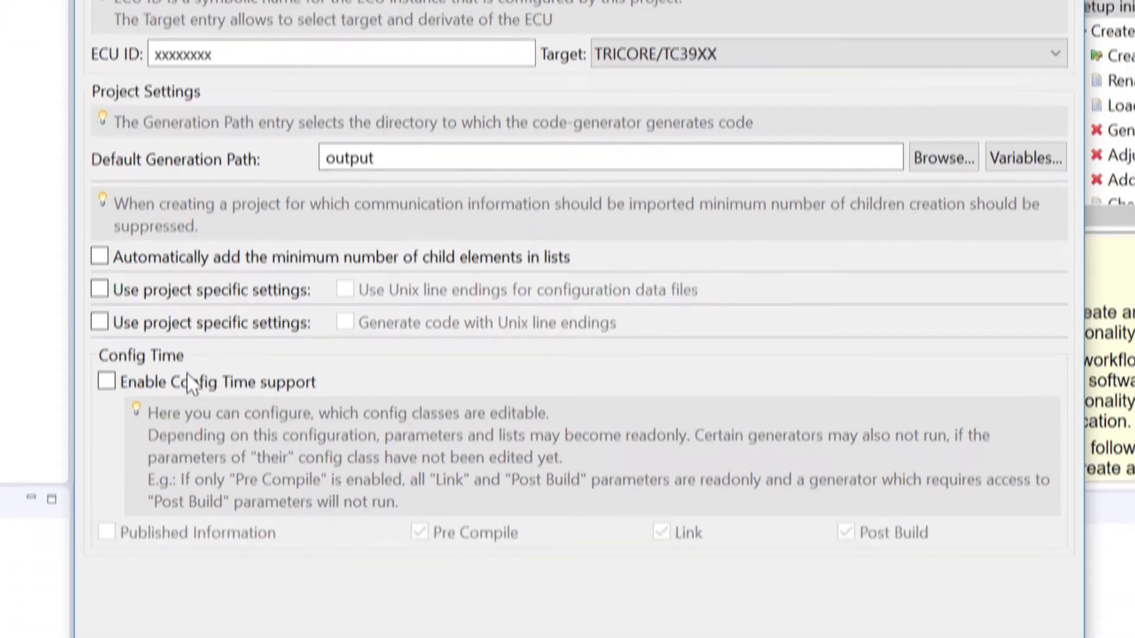
left_click(107, 381)
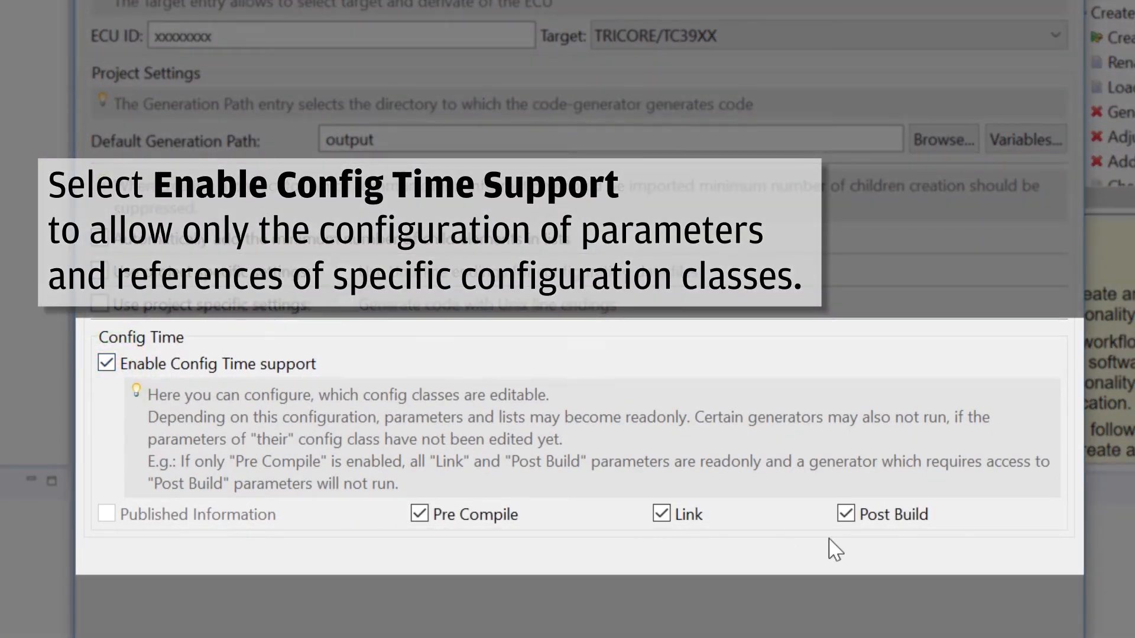
mouse_move(231, 398)
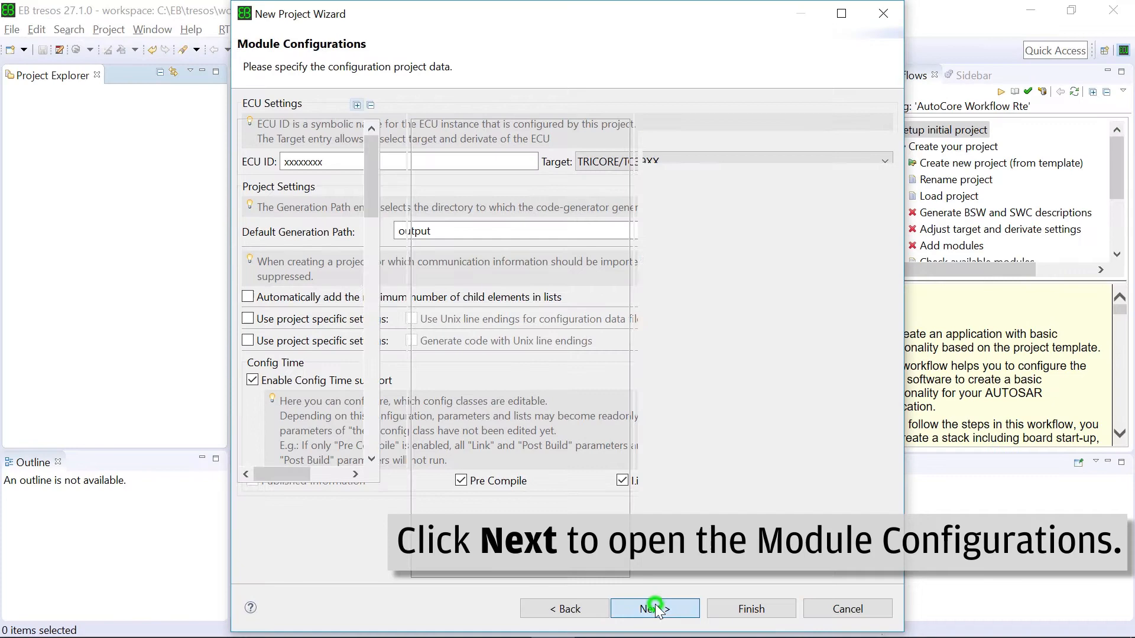
Add the BswM module to the project's module configurations, then continue to Importers/Exporters
left_click(654, 609)
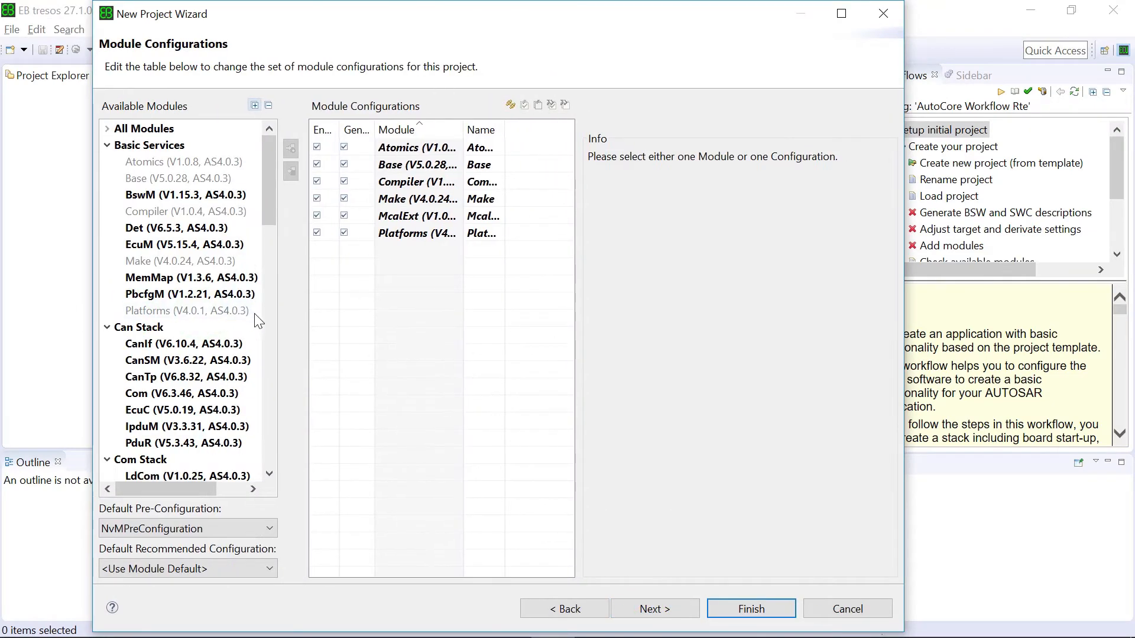
left_click(177, 179)
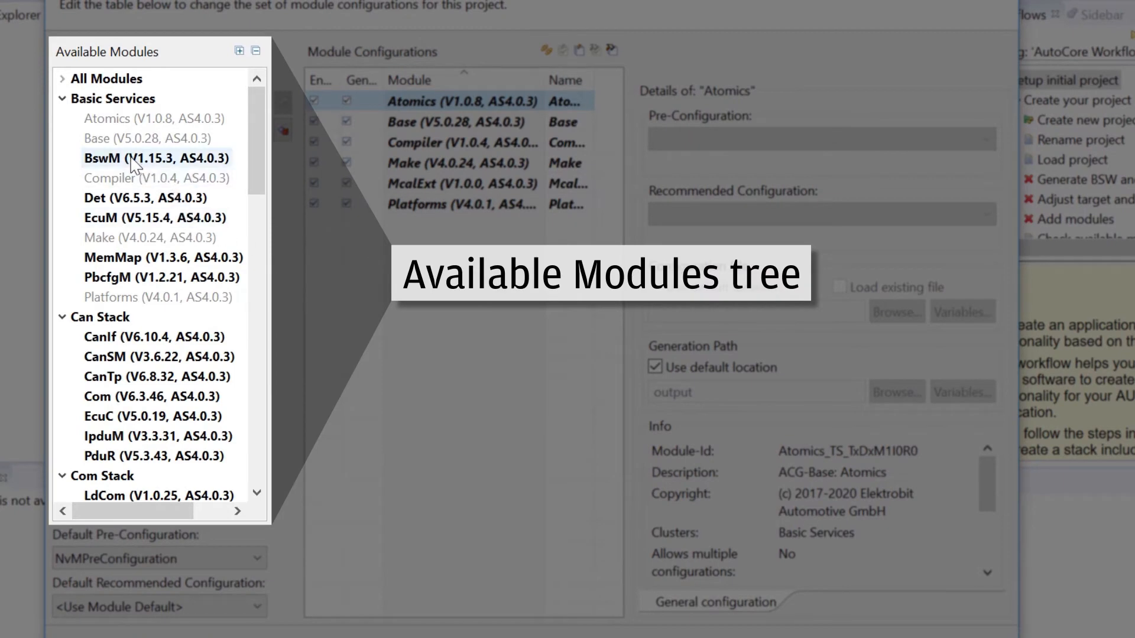
left_click(157, 159)
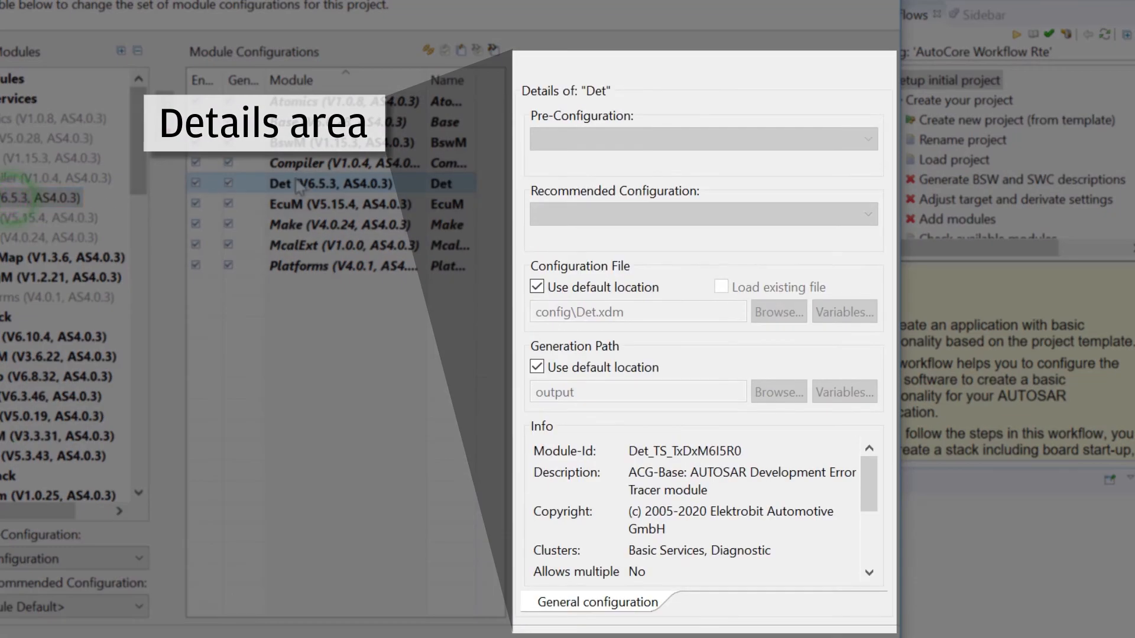
mouse_move(288, 356)
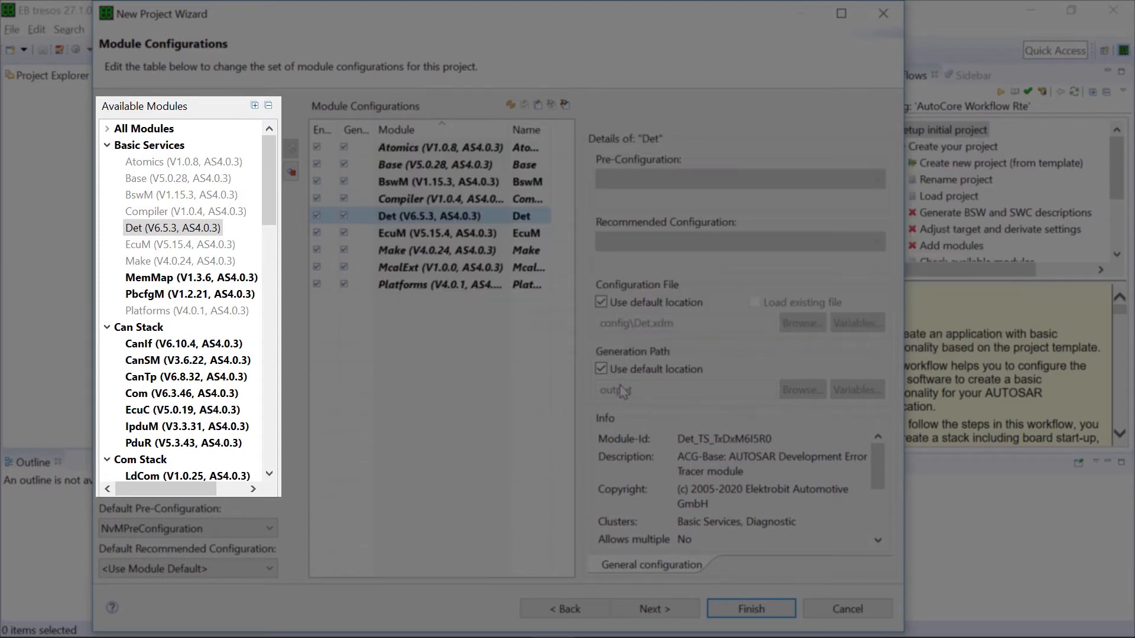
left_click(654, 608)
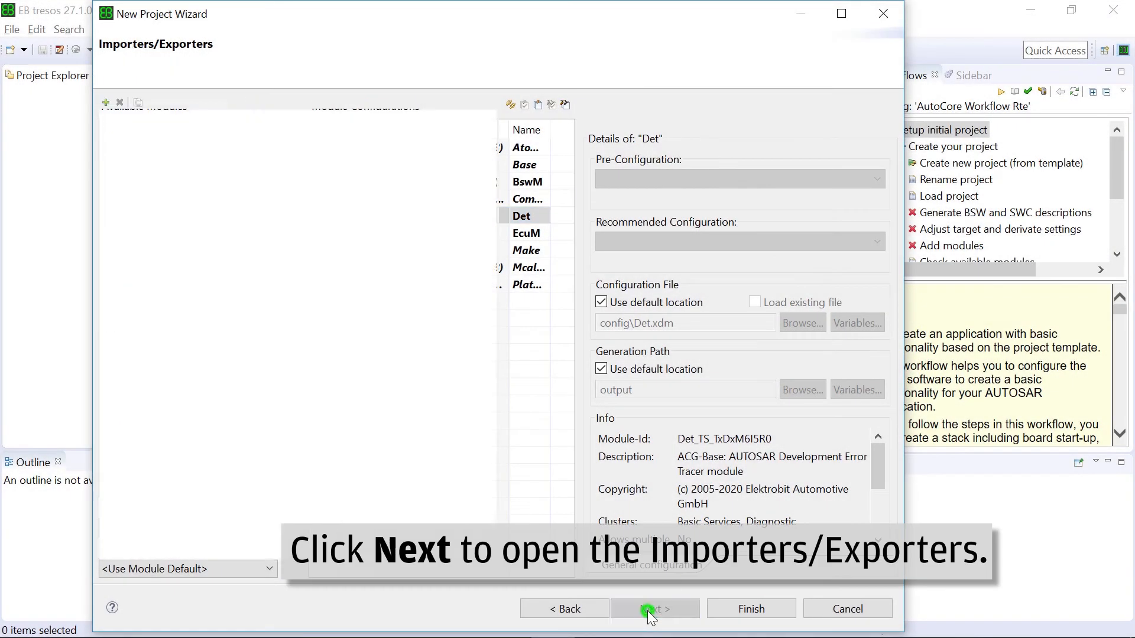
Keep run all importers checked and finish the wizard to create My_new_project
left_click(653, 609)
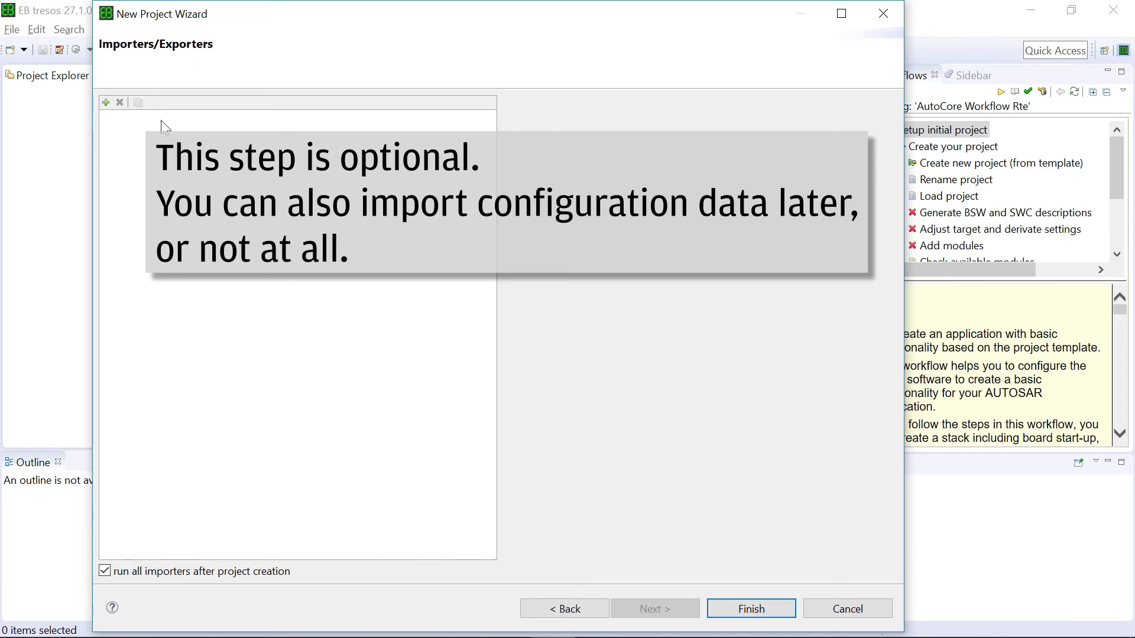
mouse_move(181, 519)
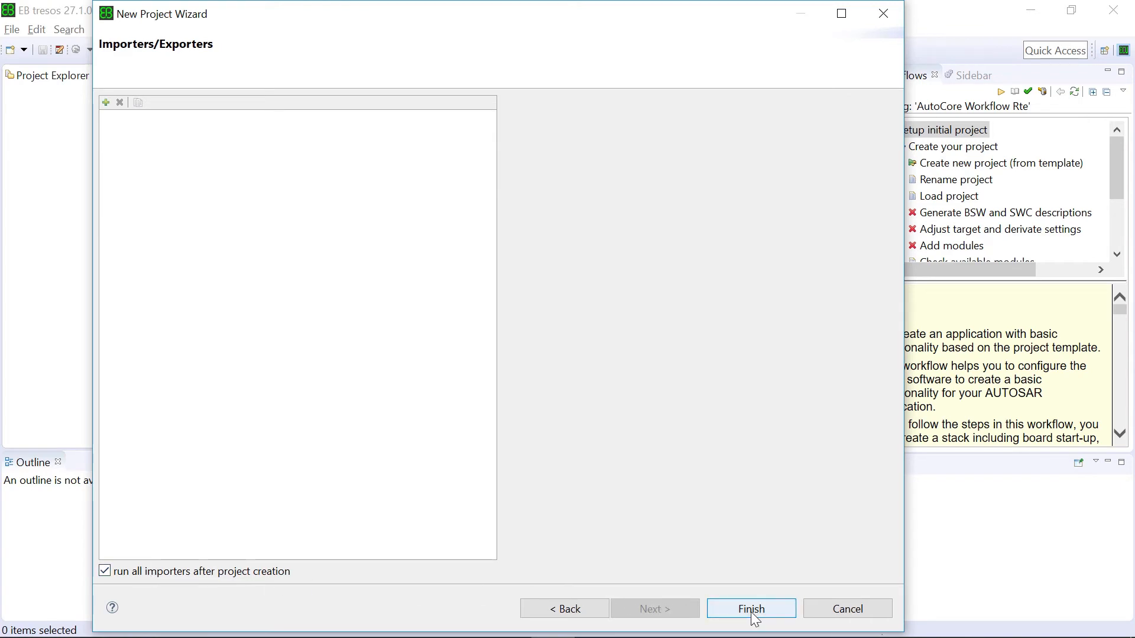
left_click(751, 609)
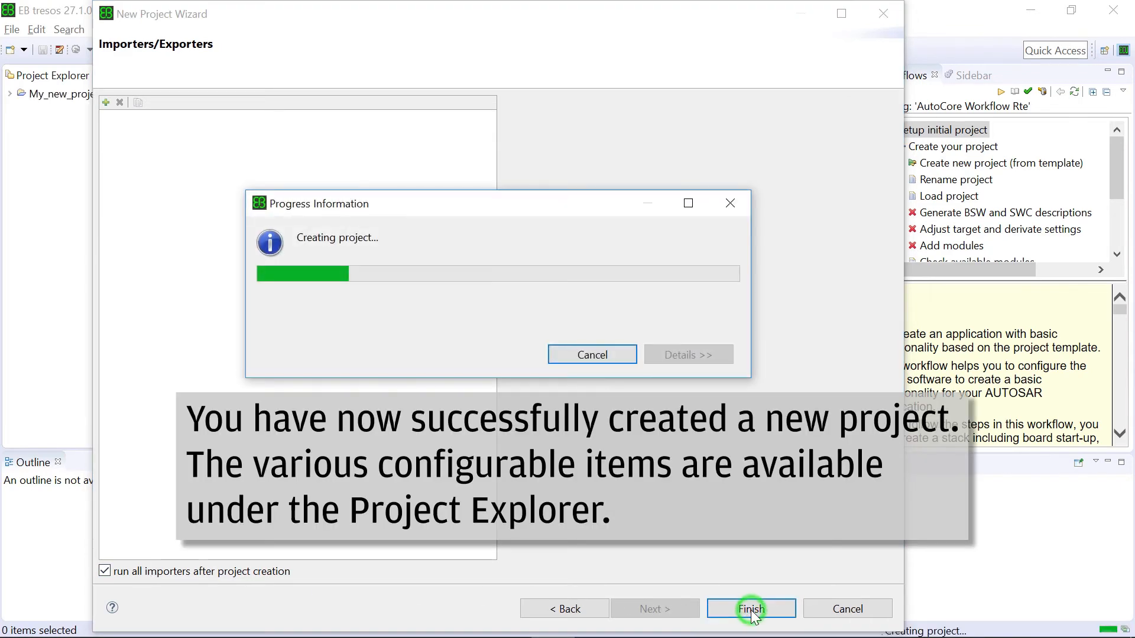
Expand My_new_project, its TRICORE TC39XX ECU node and the config folder in Project Explorer
left_click(750, 609)
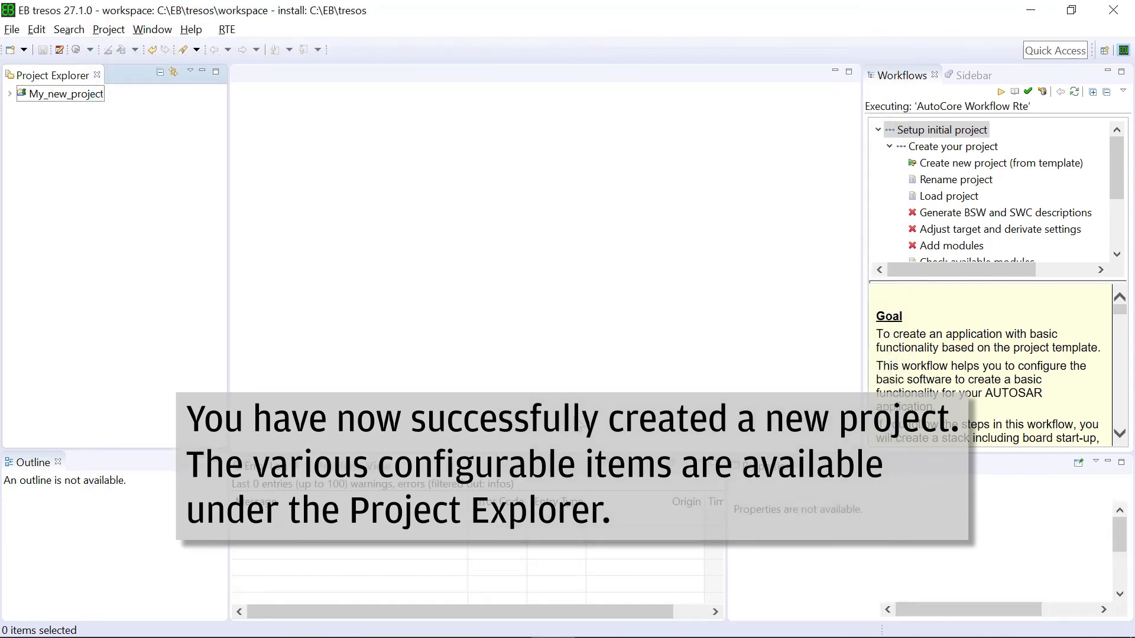
left_click(66, 93)
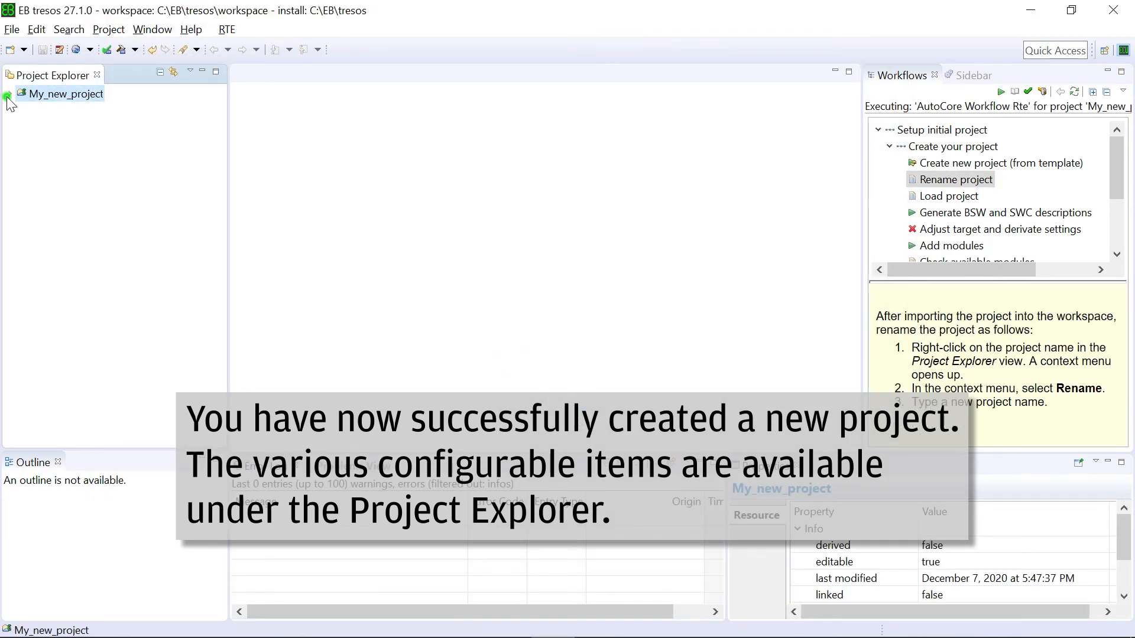
left_click(9, 94)
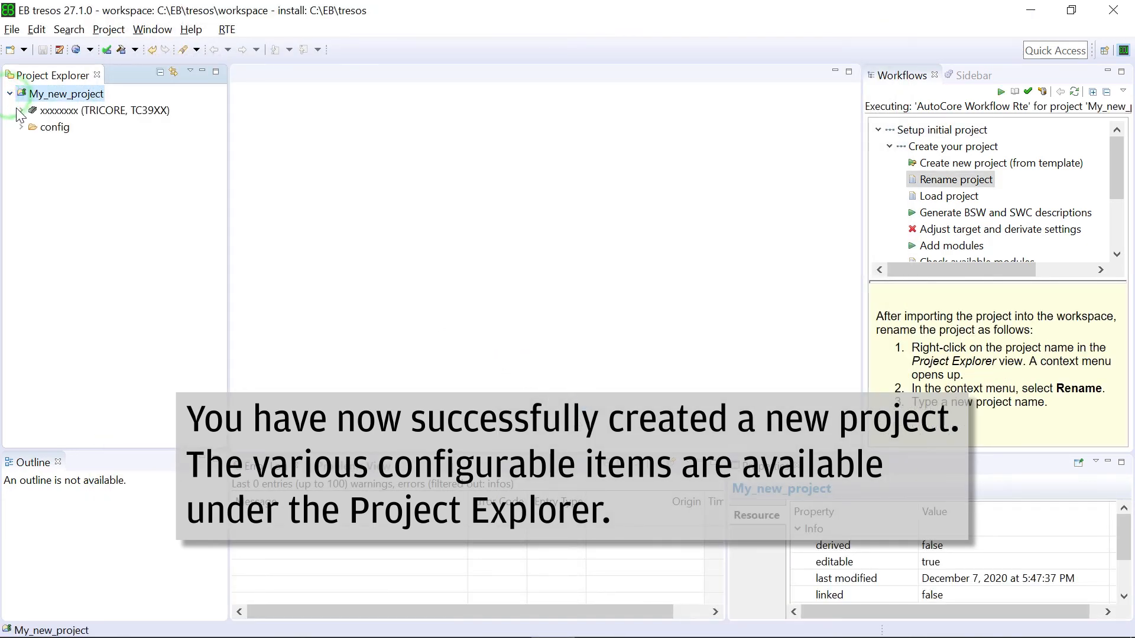
left_click(20, 110)
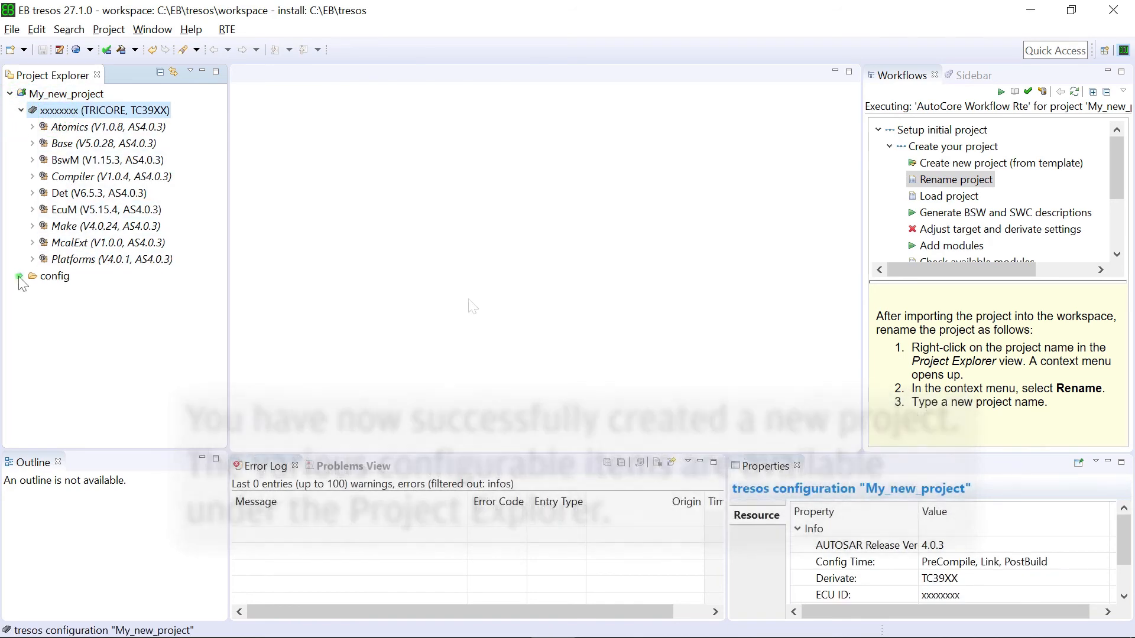
left_click(20, 276)
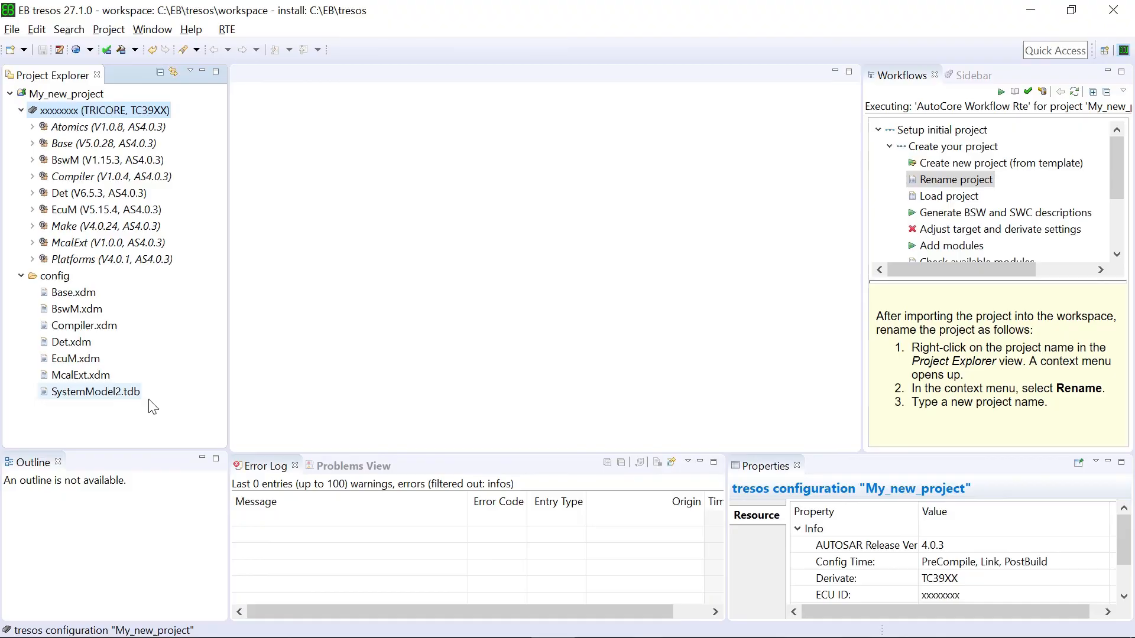